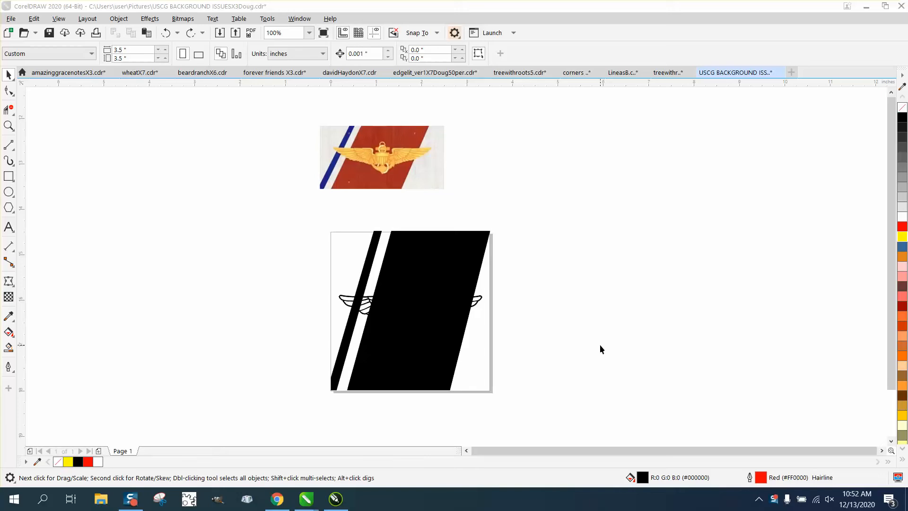
pyautogui.moveTo(364, 155)
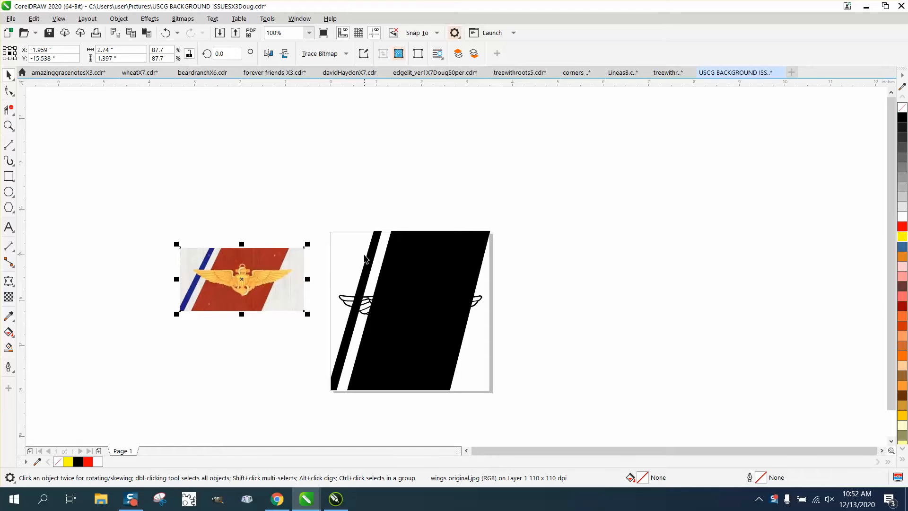
pyautogui.moveTo(424, 253)
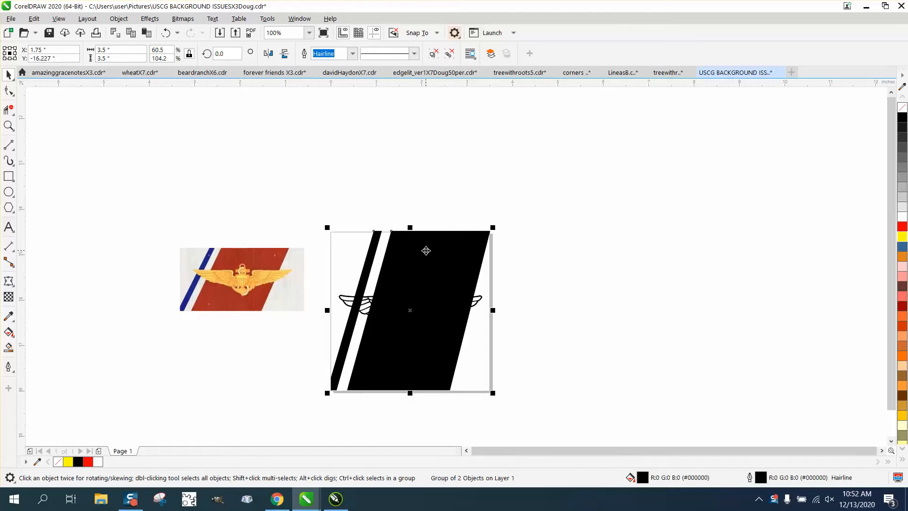
# Ungroup the stripes via the Object menu and remove their black fill.
pyautogui.click(119, 19)
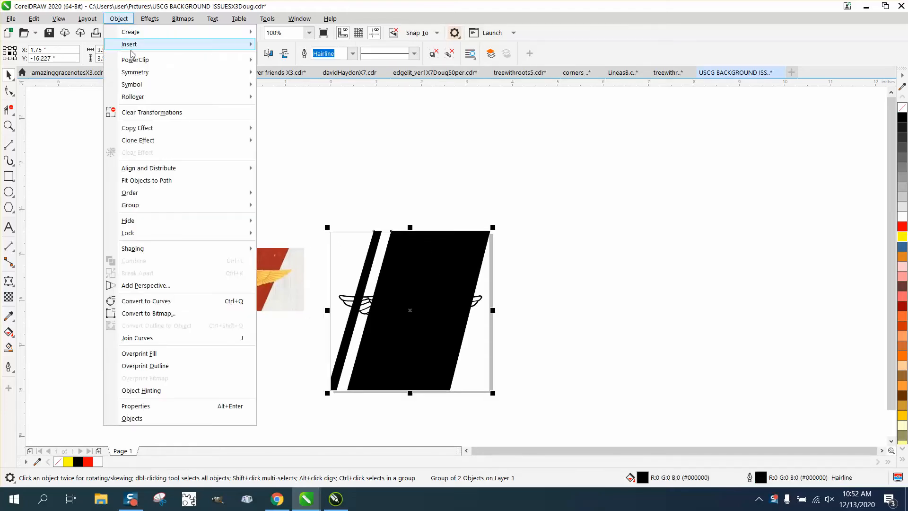
pyautogui.click(298, 218)
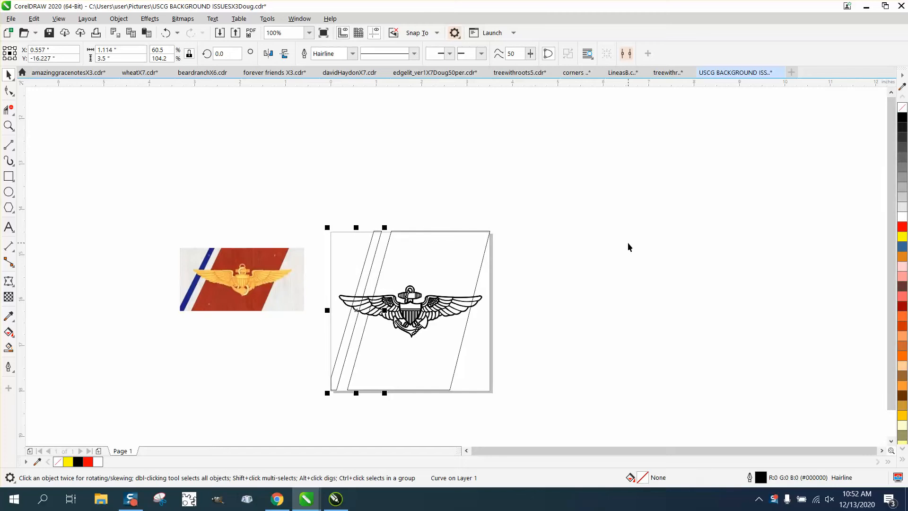
pyautogui.moveTo(235, 290)
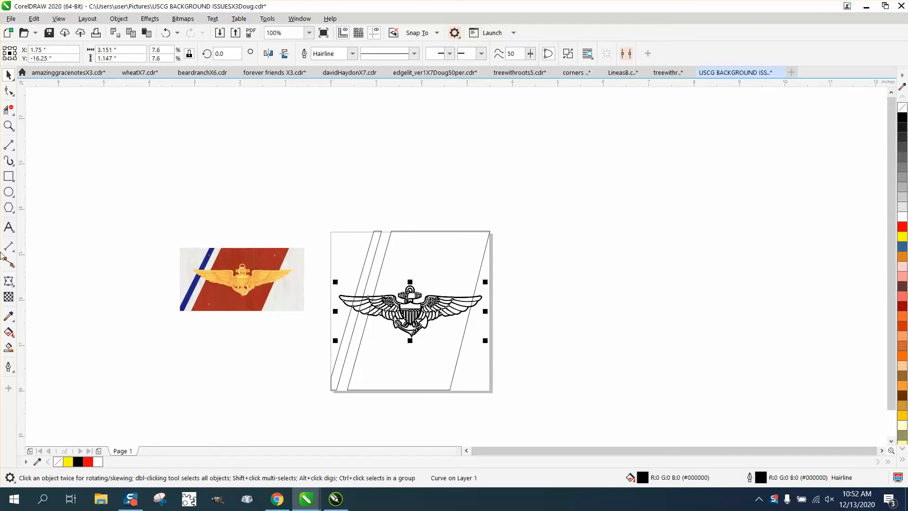
# Refill the stripe regions black with Smart Fill, leaving the wings emblem white.
pyautogui.click(9, 126)
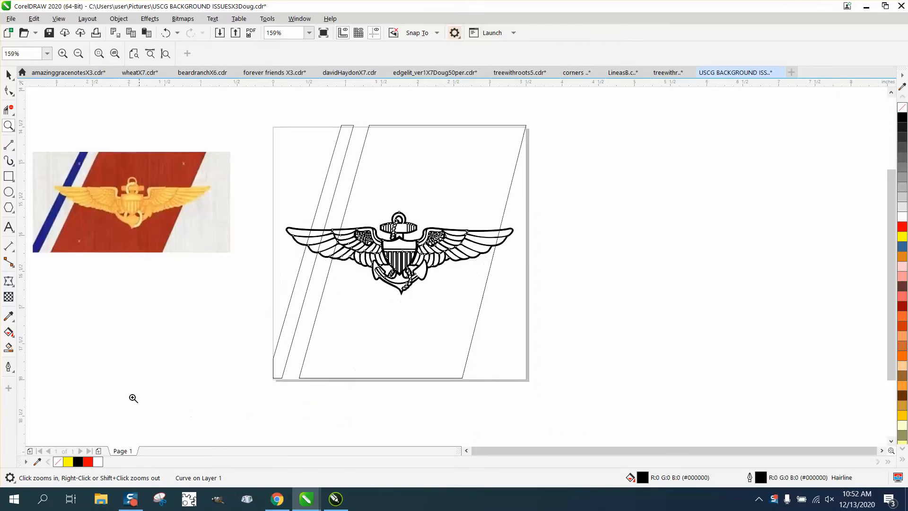
pyautogui.click(398, 253)
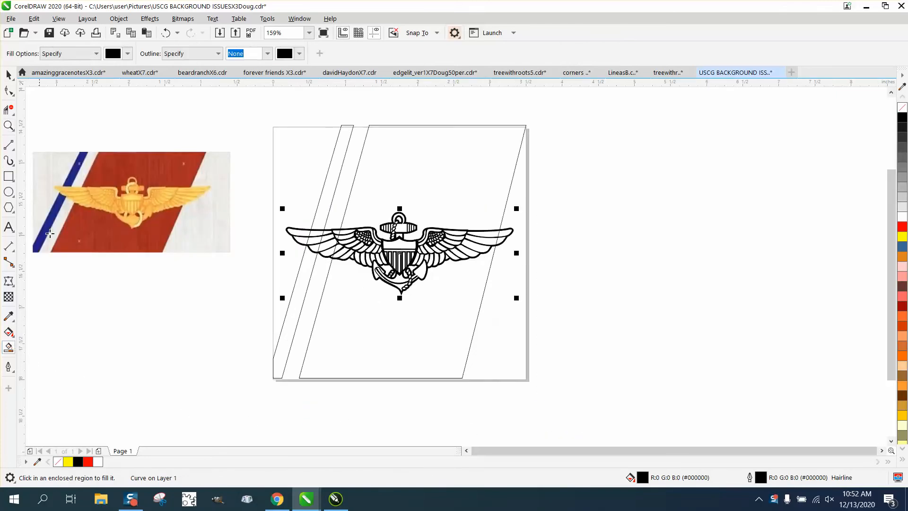
pyautogui.click(97, 53)
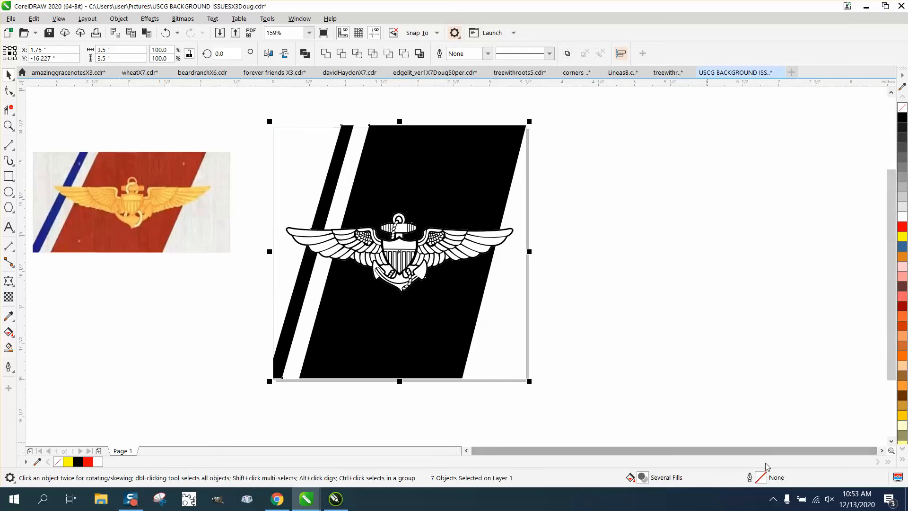
pyautogui.moveTo(243, 211)
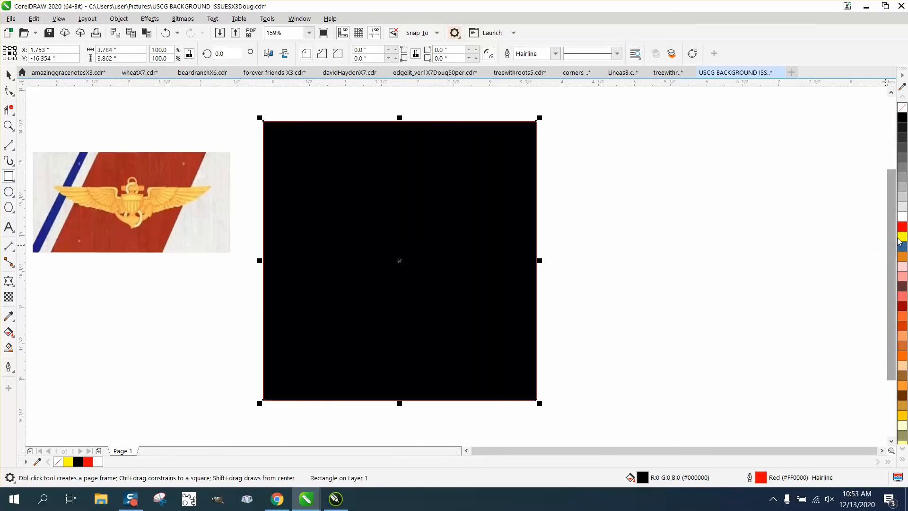
# Colour the new rectangle yellow and send it to the back of the page.
pyautogui.click(902, 238)
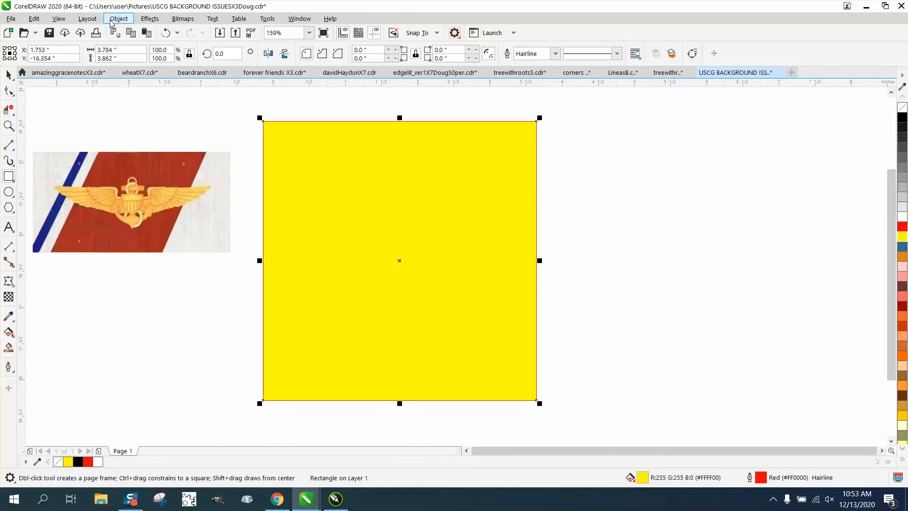
pyautogui.click(118, 19)
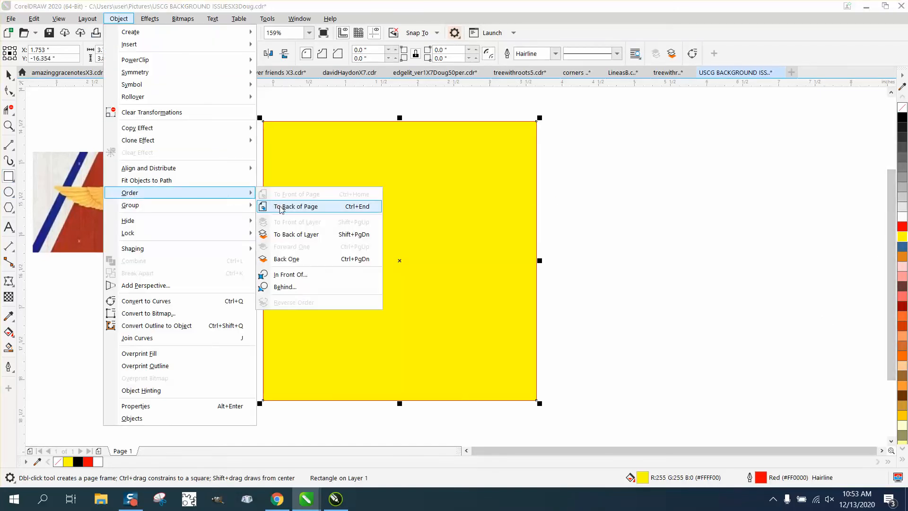
pyautogui.click(295, 206)
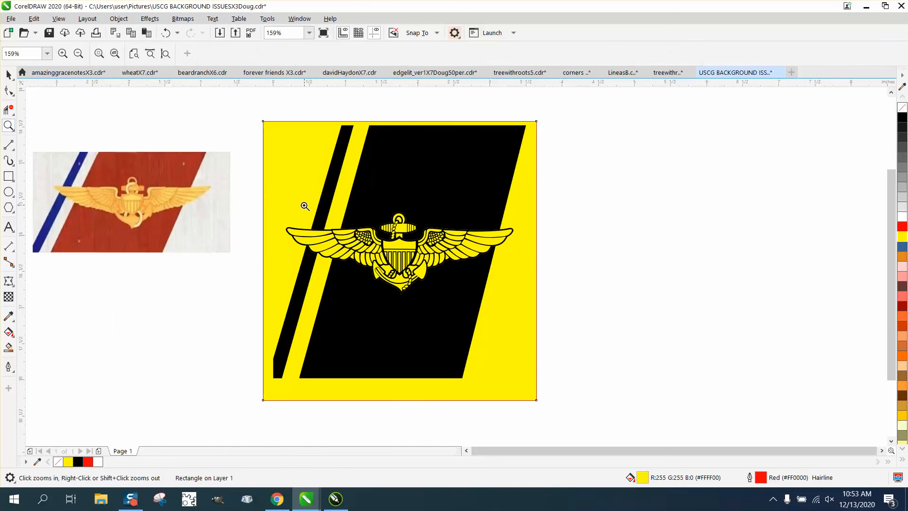
pyautogui.click(304, 206)
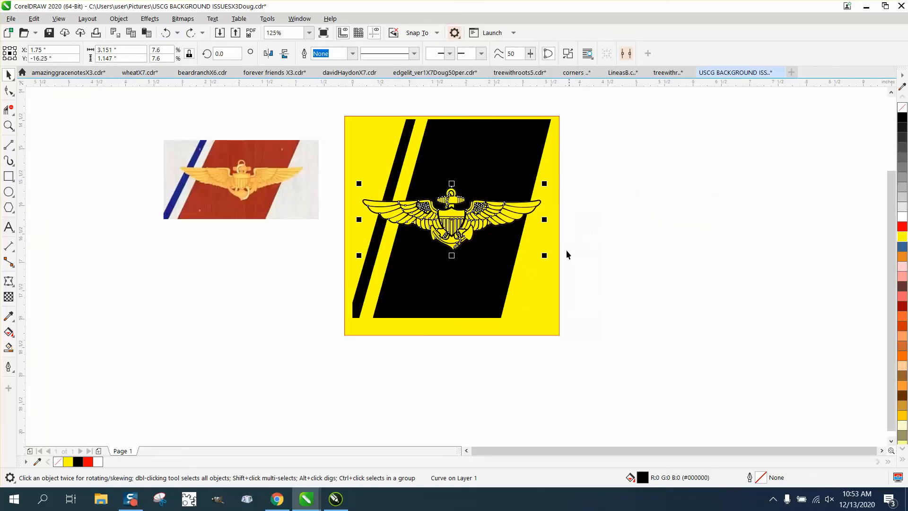
pyautogui.moveTo(535, 207)
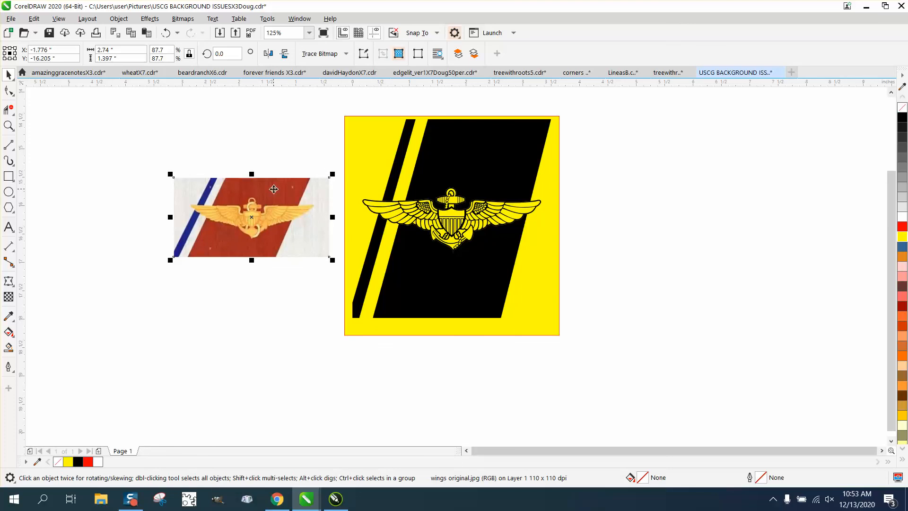
pyautogui.moveTo(381, 179)
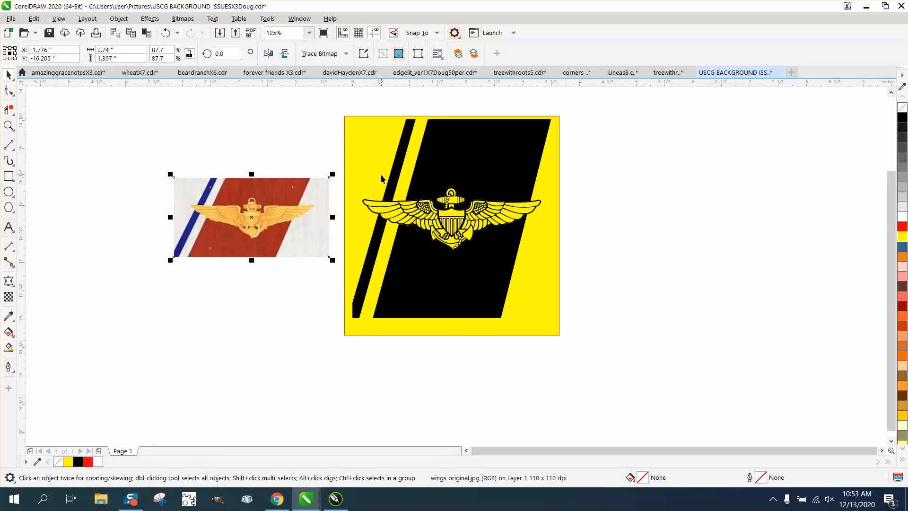